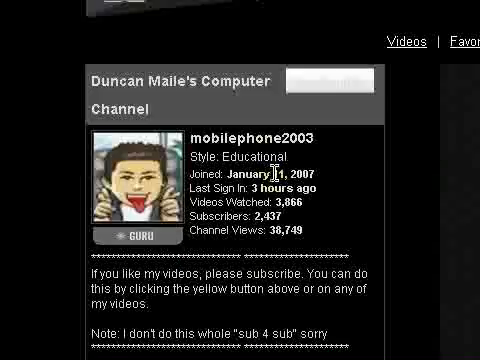
Step: Scroll down through the Digsby Buddy List to reach its Tools options
{"action": "scroll", "scroll_direction": "down", "scroll_amount": 3}
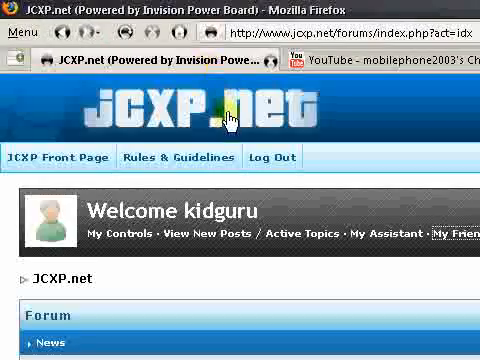
{"action": "scroll", "scroll_direction": "down", "scroll_amount": 3}
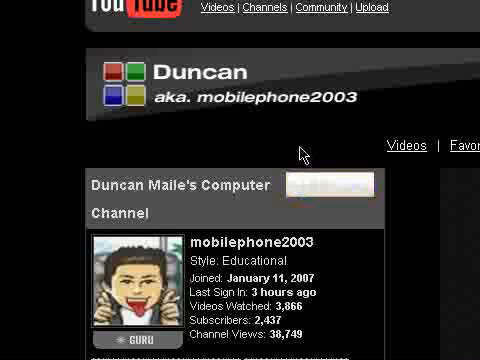
{"action": "mouse_move", "coordinate": [300, 225]}
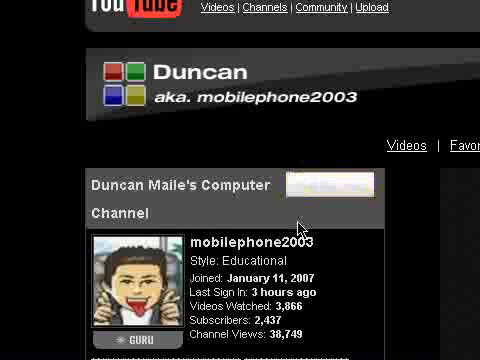
{"action": "scroll", "scroll_direction": "down", "scroll_amount": 3}
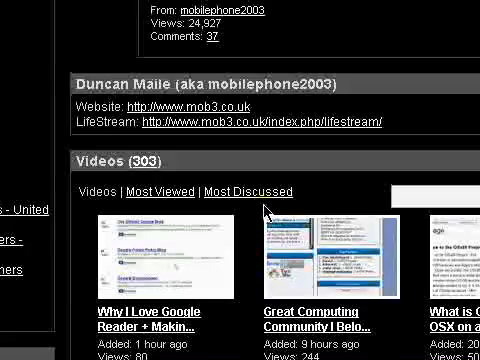
{"action": "scroll", "scroll_direction": "down", "scroll_amount": 3}
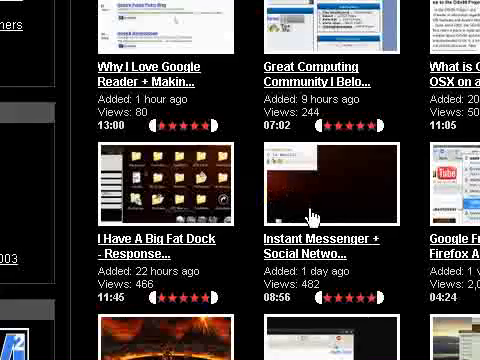
{"action": "mouse_move", "coordinate": [320, 240]}
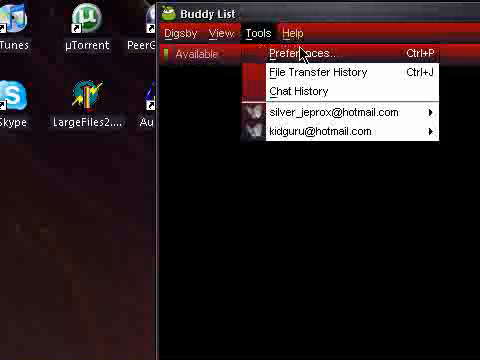
Step: Open Tools > Preferences and browse accounts, including Add Email Account and Add Social Network
{"action": "left_click", "coordinate": [302, 53]}
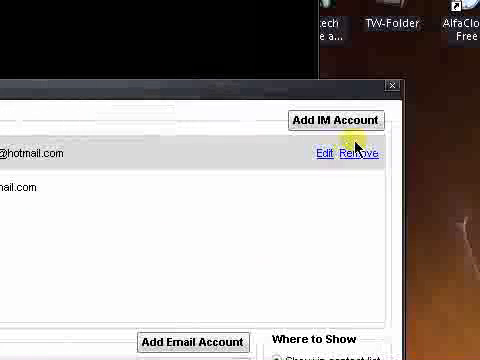
{"action": "left_click", "coordinate": [339, 120]}
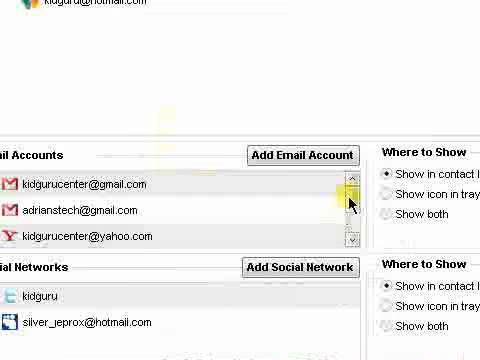
{"action": "scroll", "scroll_direction": "down", "scroll_amount": 3}
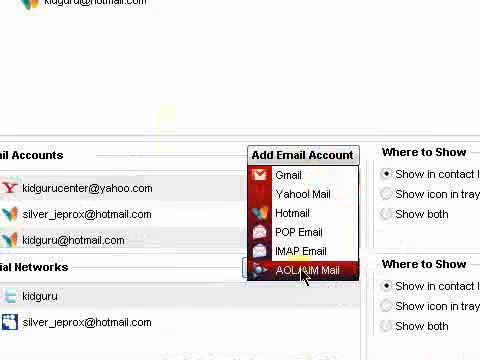
{"action": "mouse_move", "coordinate": [305, 95]}
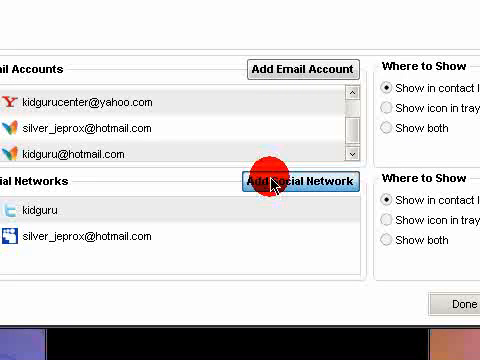
{"action": "left_click", "coordinate": [299, 181]}
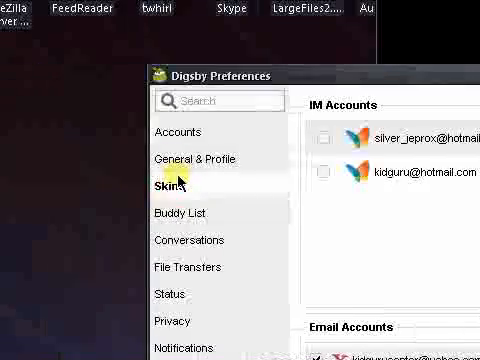
Step: View the Skins, Conversations, File Transfers, Privacy, Widgets and Advanced preference pages
{"action": "left_click", "coordinate": [174, 187]}
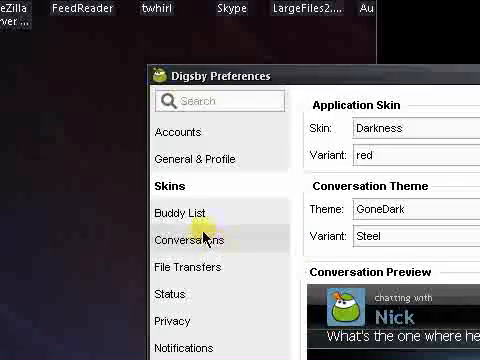
{"action": "left_click", "coordinate": [186, 212]}
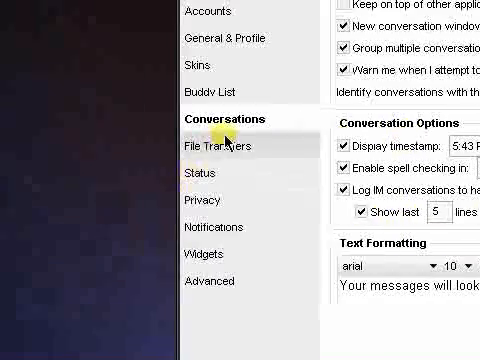
{"action": "left_click", "coordinate": [226, 146]}
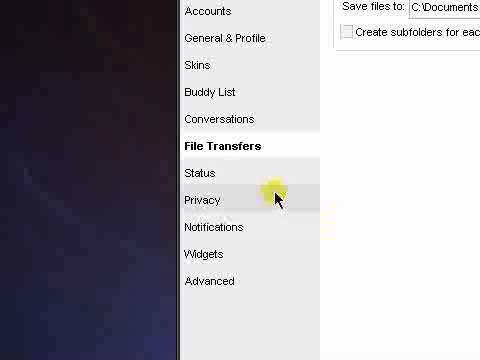
{"action": "left_click", "coordinate": [211, 201]}
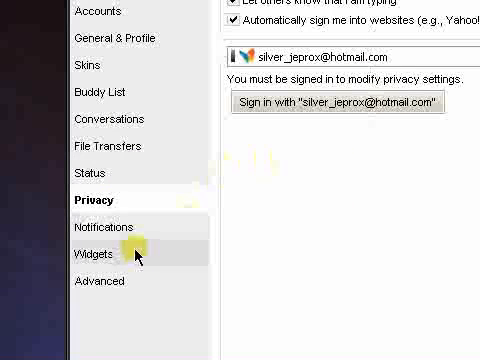
{"action": "left_click", "coordinate": [88, 251]}
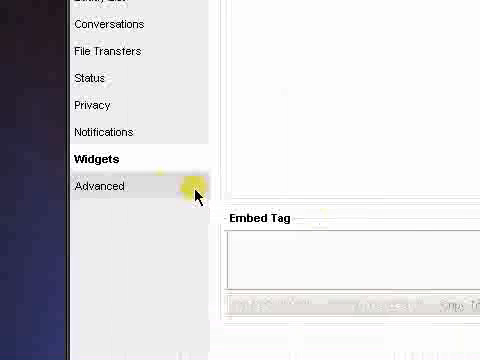
{"action": "left_click", "coordinate": [105, 186]}
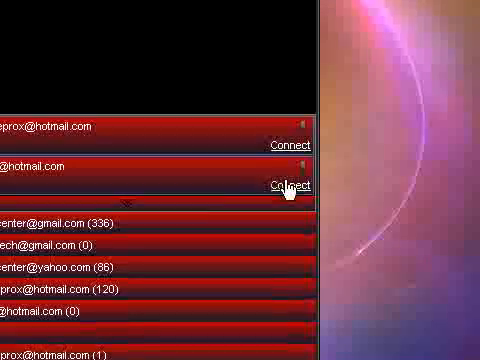
Step: Connect the second Hotmail IM account from the Buddy List account panel
{"action": "left_click", "coordinate": [286, 185]}
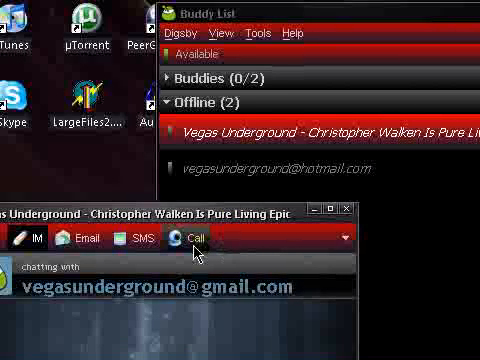
{"action": "mouse_move", "coordinate": [195, 245]}
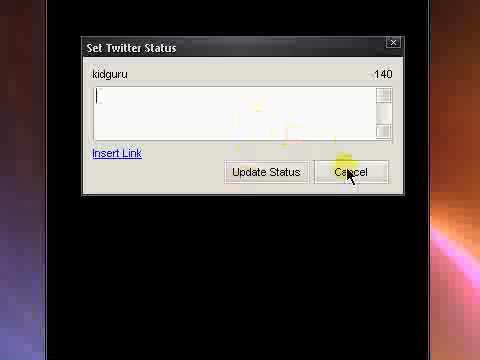
Step: Cancel the Set Twitter Status dialog without posting, then close the Buddy List
{"action": "left_click", "coordinate": [355, 172]}
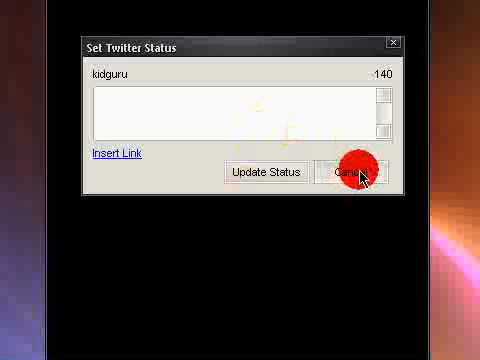
{"action": "left_click", "coordinate": [352, 172]}
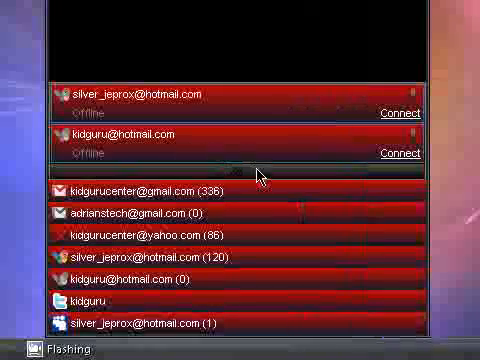
{"action": "mouse_move", "coordinate": [258, 103]}
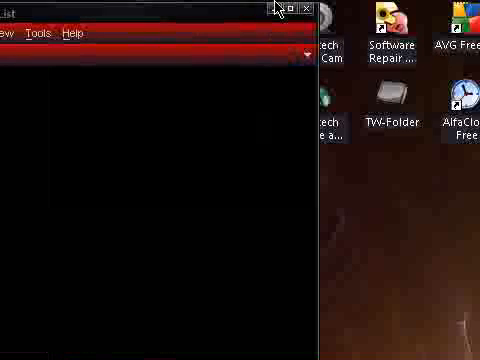
{"action": "left_click", "coordinate": [288, 10]}
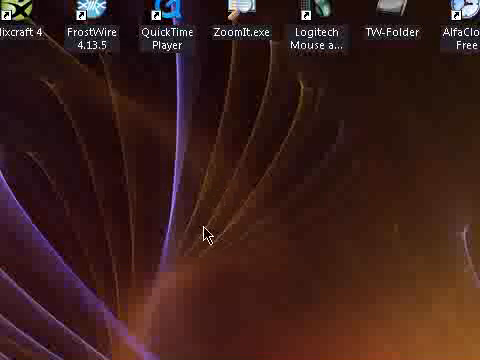